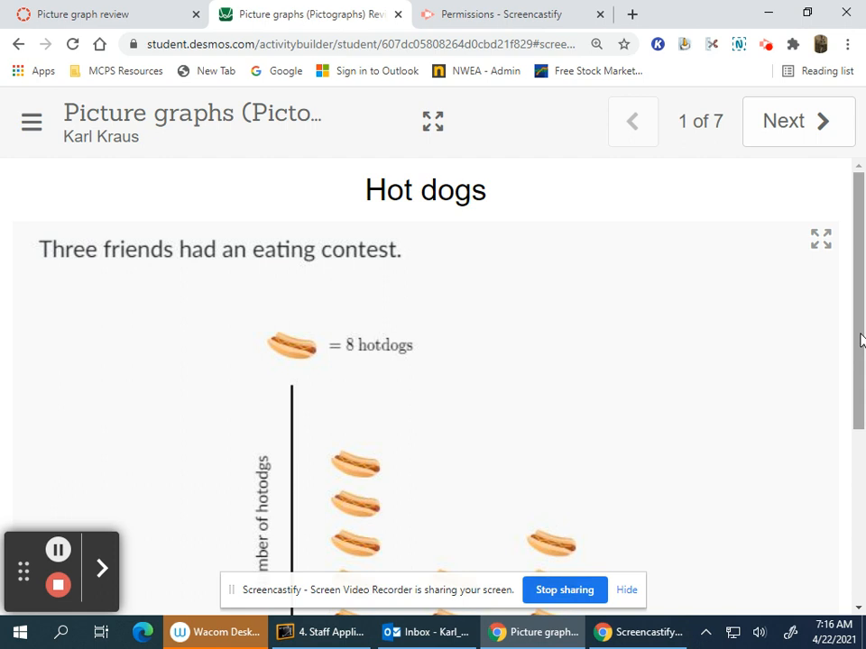
Review the pig picture graph answers 7, 1, 5 and 3, then advance to slide 3, Bones.
{"action": "scroll", "scroll_direction": "down", "scroll_amount": 3}
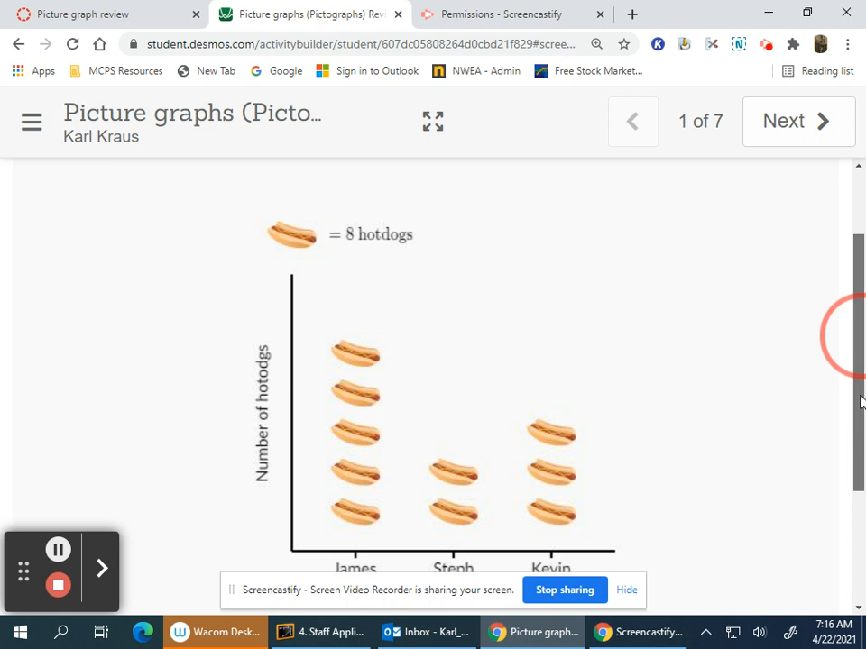
{"action": "scroll", "scroll_direction": "down", "scroll_amount": 3}
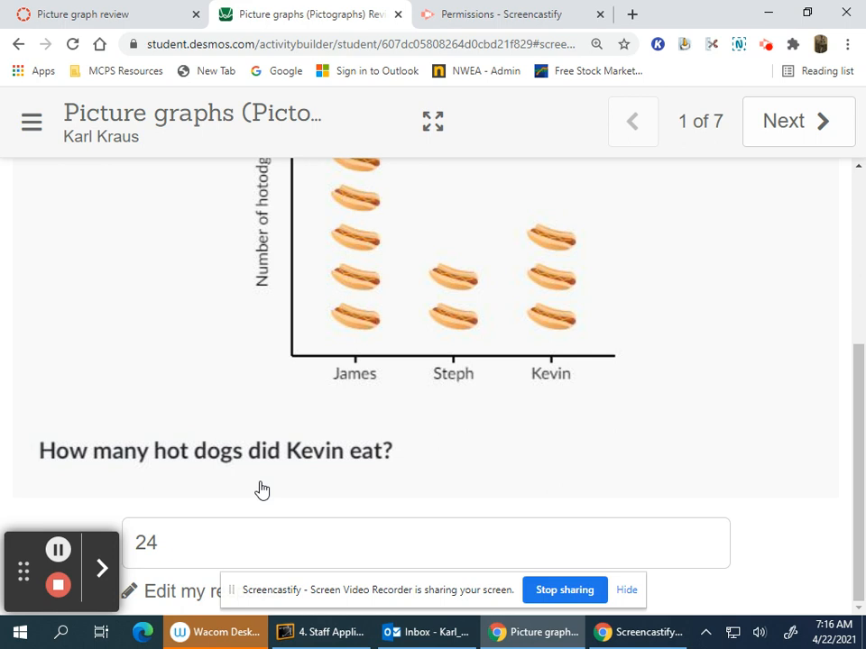
{"action": "left_click", "coordinate": [797, 121]}
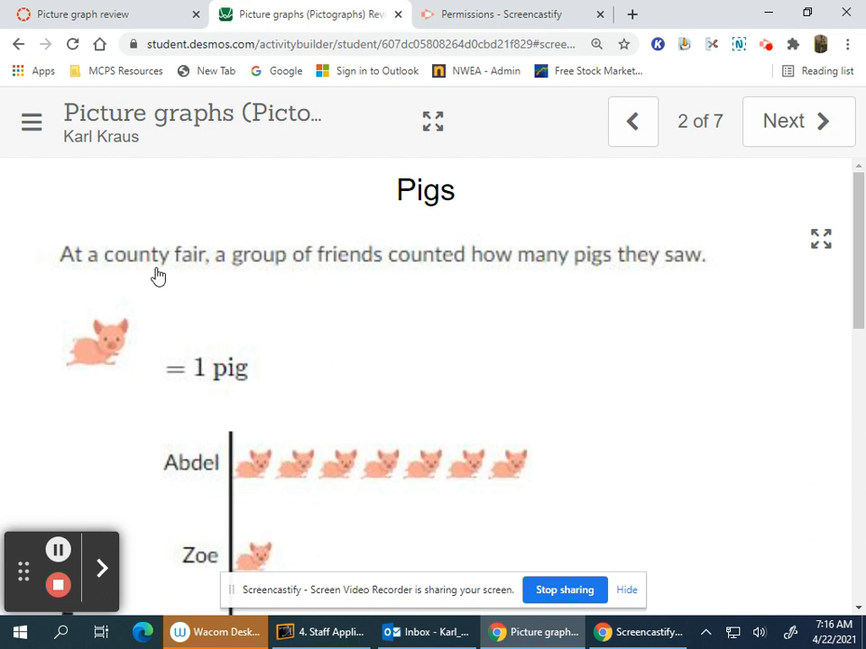
{"action": "mouse_move", "coordinate": [160, 365]}
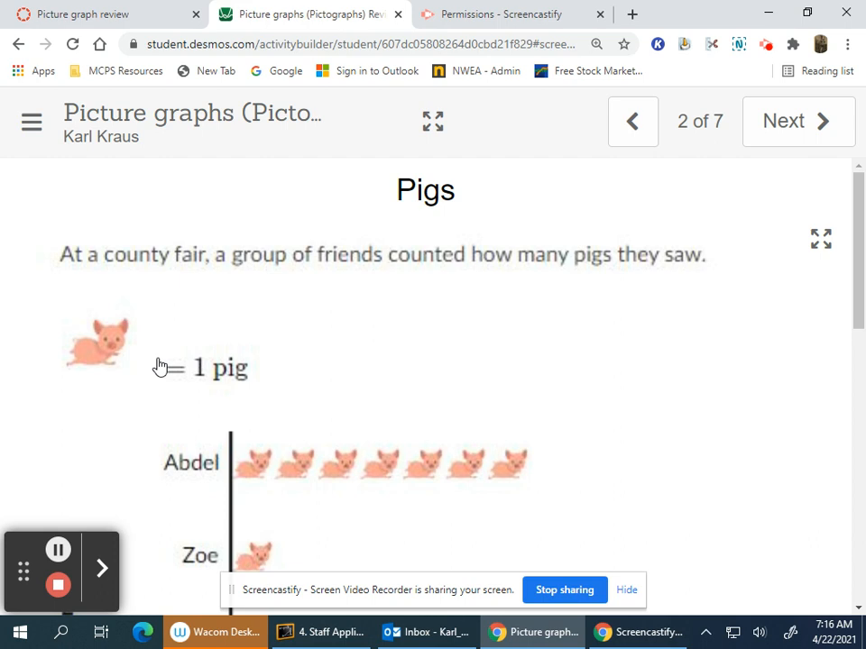
{"action": "scroll", "scroll_direction": "down", "scroll_amount": 3}
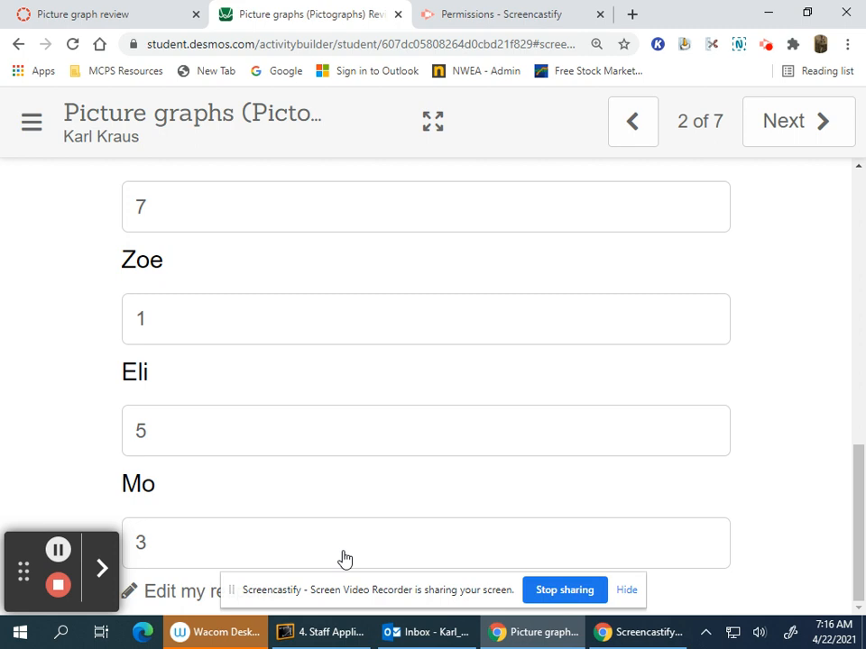
{"action": "left_click", "coordinate": [797, 121]}
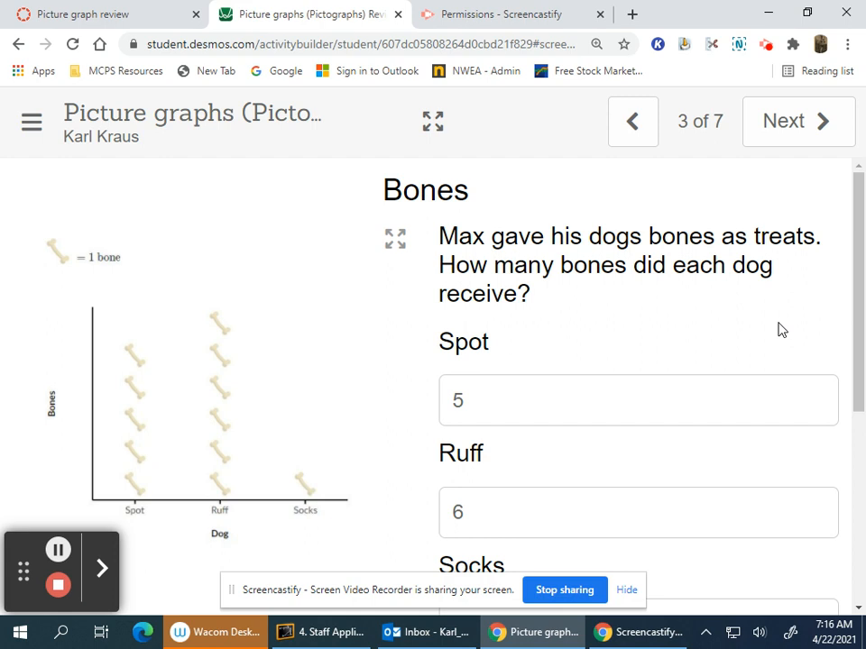
{"action": "mouse_move", "coordinate": [516, 314]}
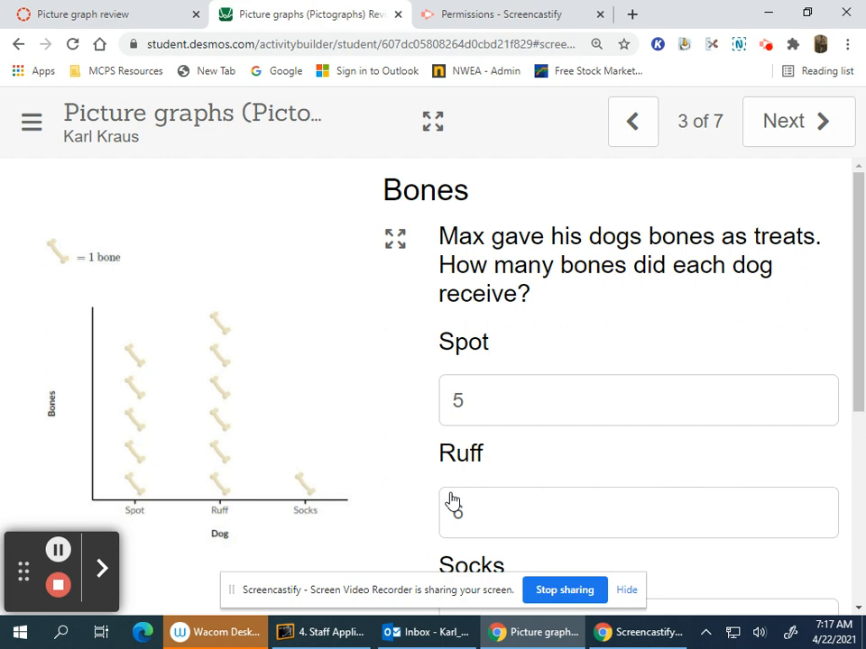
Review Spot 5 and Ruff 6 on the bone graph, then advance to slide 4, Flowers.
{"action": "left_click", "coordinate": [797, 121]}
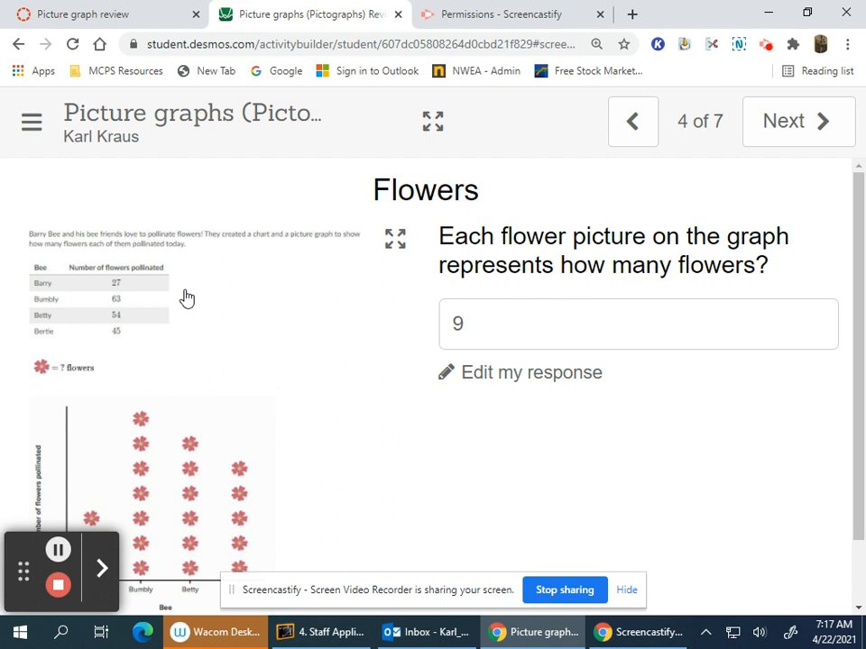
{"action": "mouse_move", "coordinate": [56, 251]}
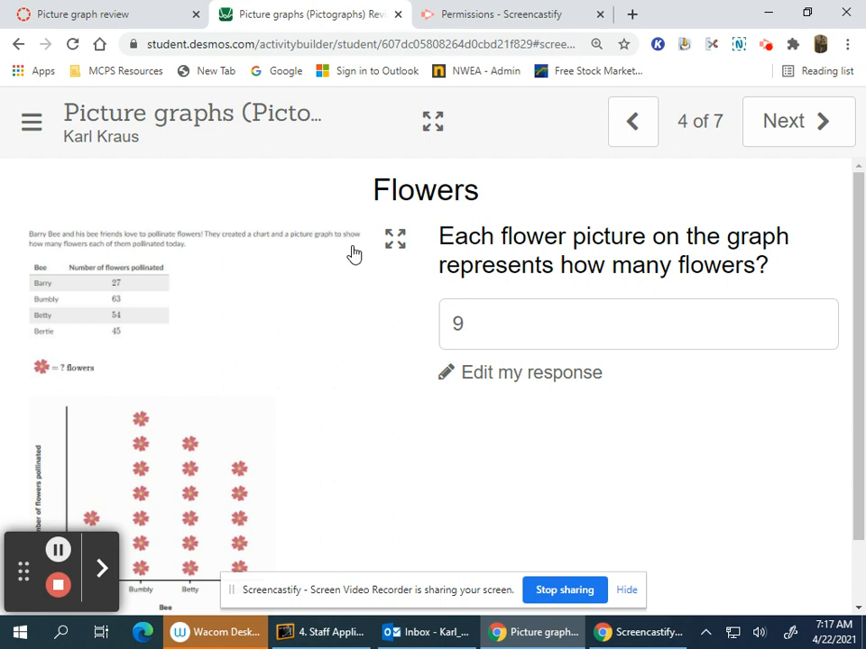
Review the flower graph answer of 9 per picture, then advance to slide 5, Cards.
{"action": "scroll", "scroll_direction": "down", "scroll_amount": 3}
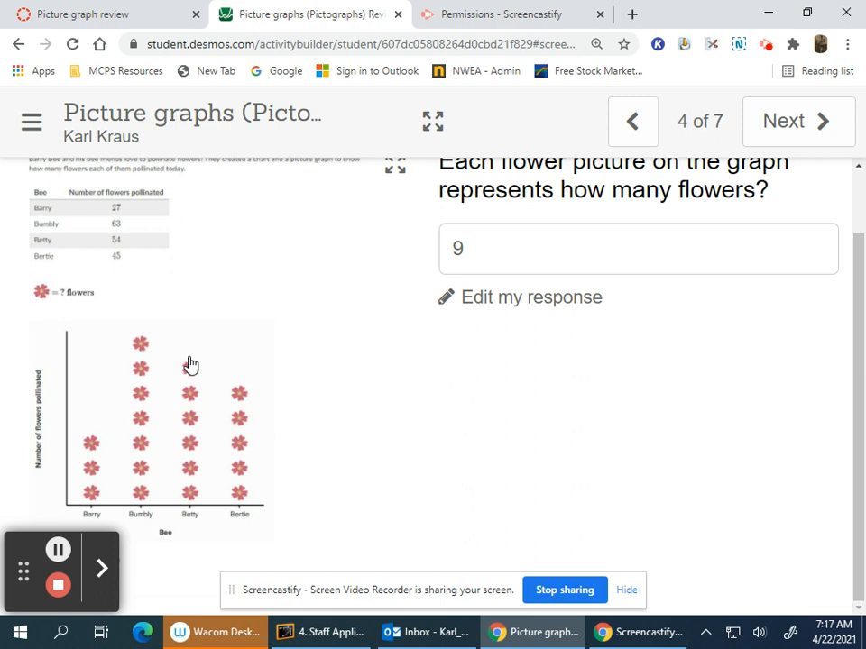
{"action": "mouse_move", "coordinate": [151, 502]}
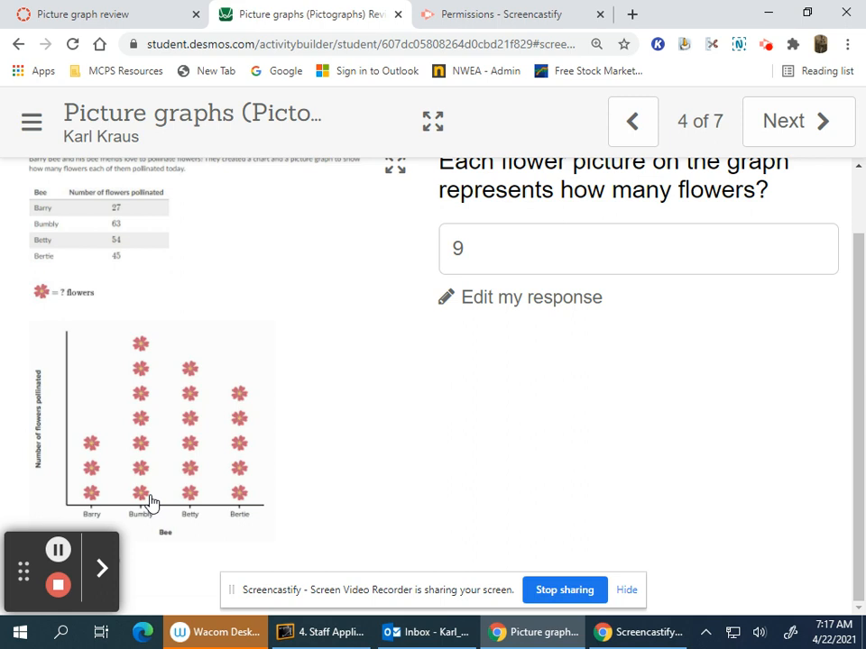
{"action": "mouse_move", "coordinate": [126, 220]}
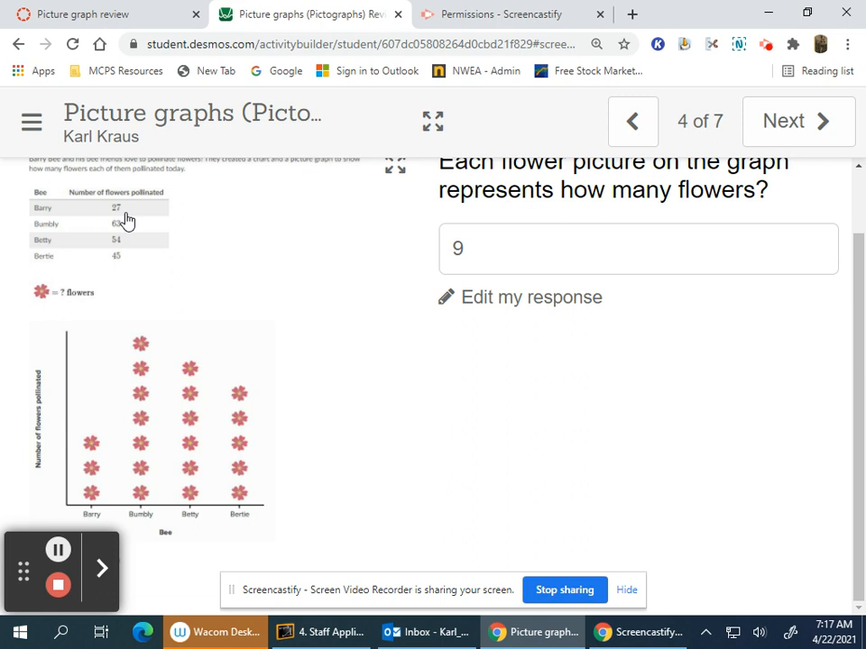
{"action": "mouse_move", "coordinate": [122, 238]}
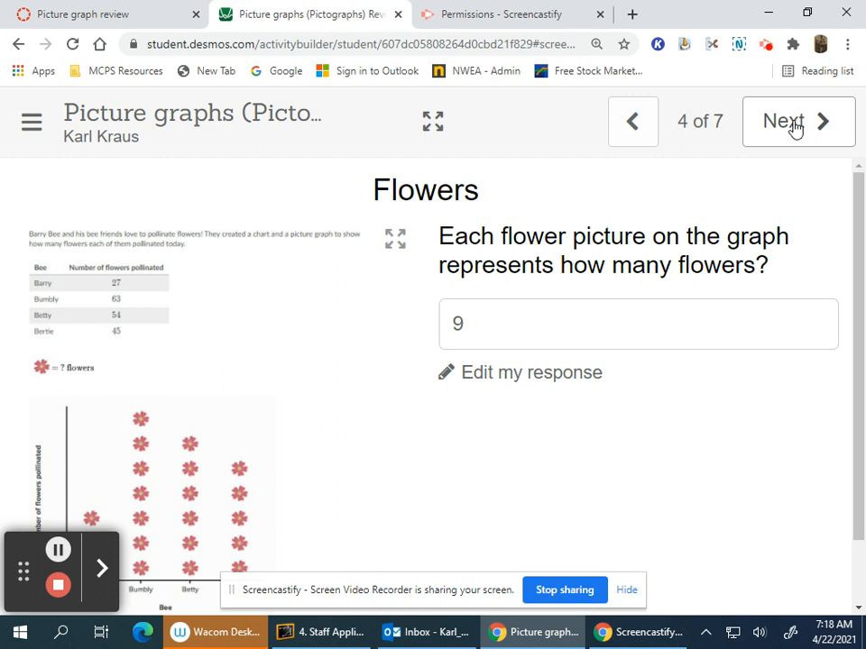
{"action": "left_click", "coordinate": [797, 121]}
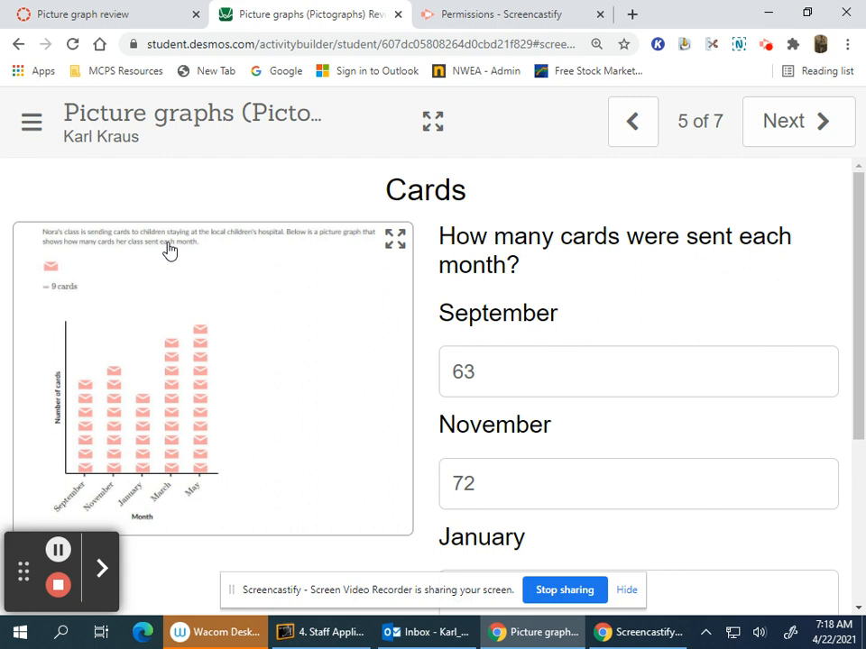
{"action": "mouse_move", "coordinate": [148, 262]}
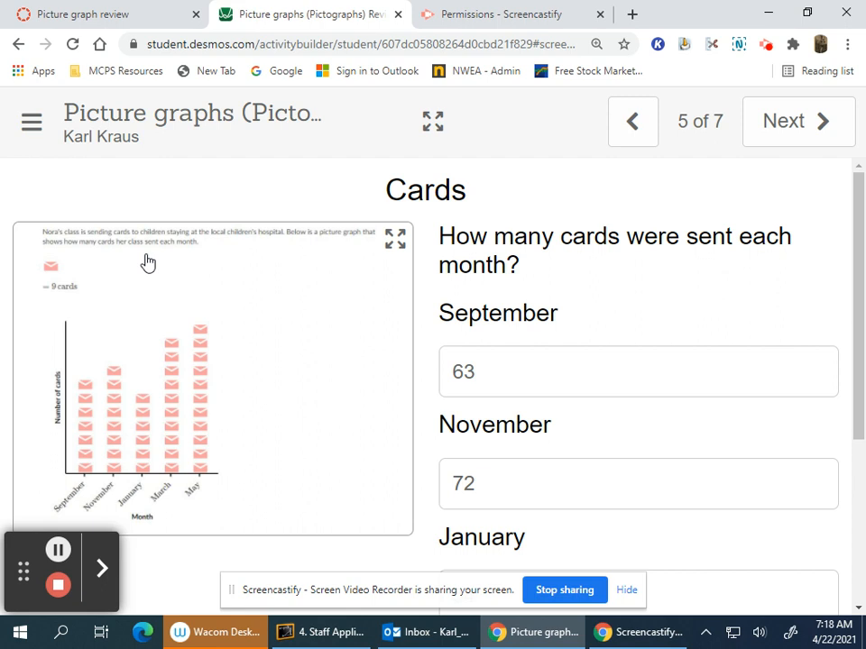
Review the monthly card answers 63, 72, 54, 90 and 99, then advance to slide 6, Carrots.
{"action": "scroll", "scroll_direction": "down", "scroll_amount": 3}
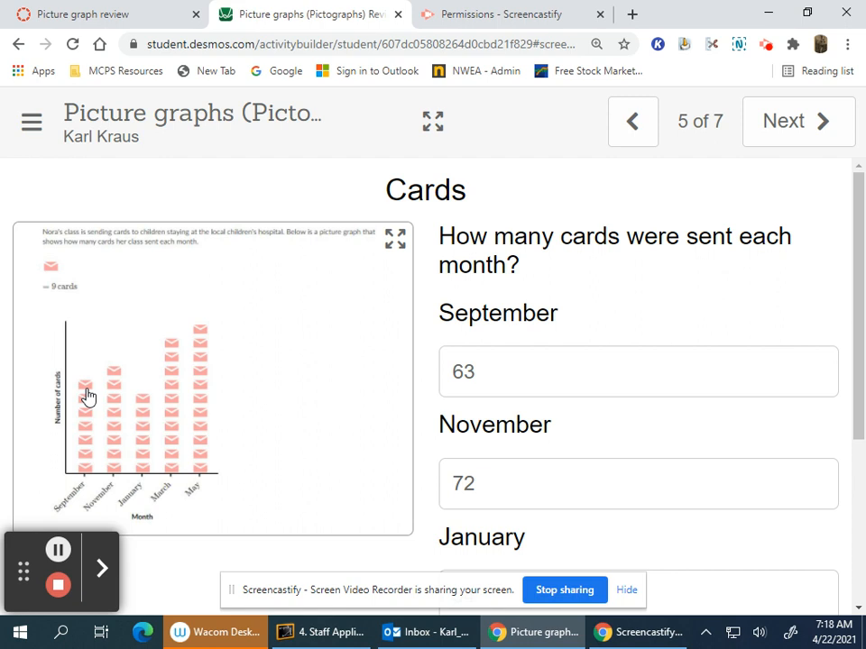
{"action": "mouse_move", "coordinate": [117, 377]}
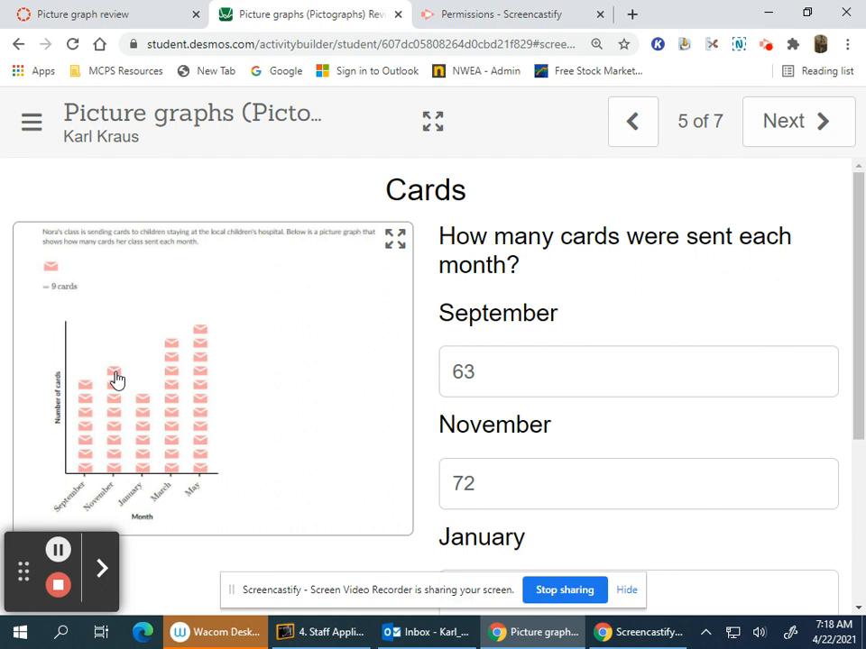
{"action": "mouse_move", "coordinate": [141, 476]}
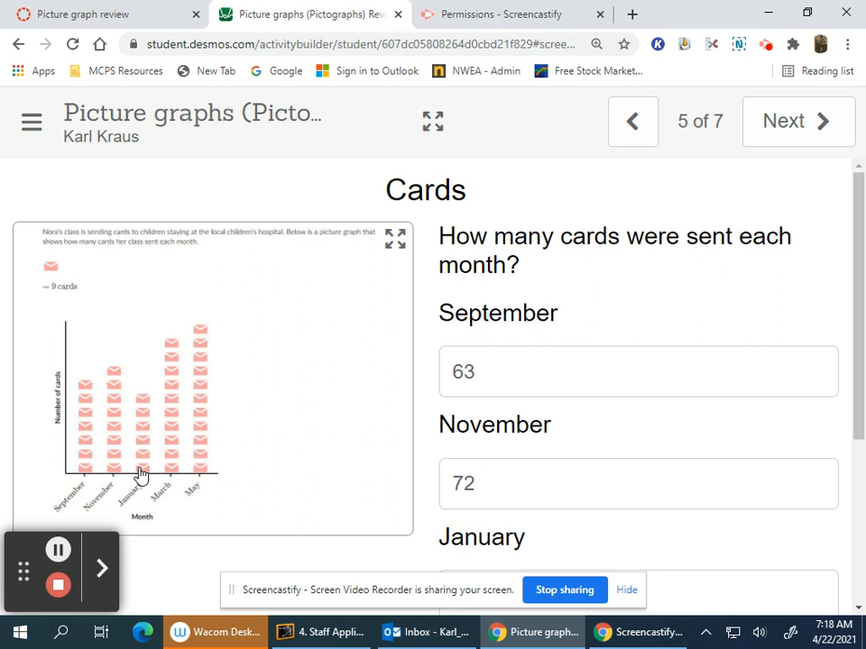
{"action": "scroll", "scroll_direction": "down", "scroll_amount": 3}
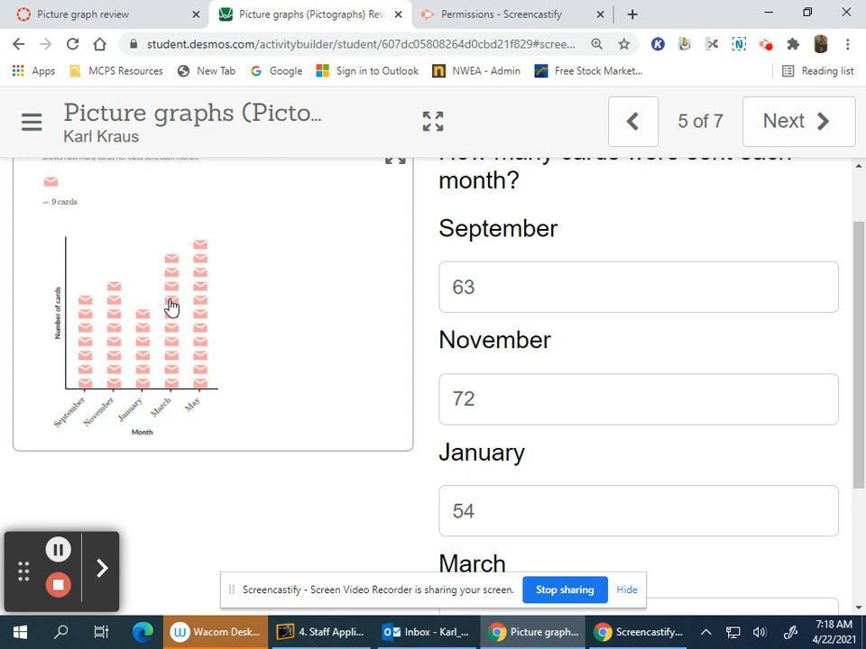
{"action": "scroll", "scroll_direction": "down", "scroll_amount": 3}
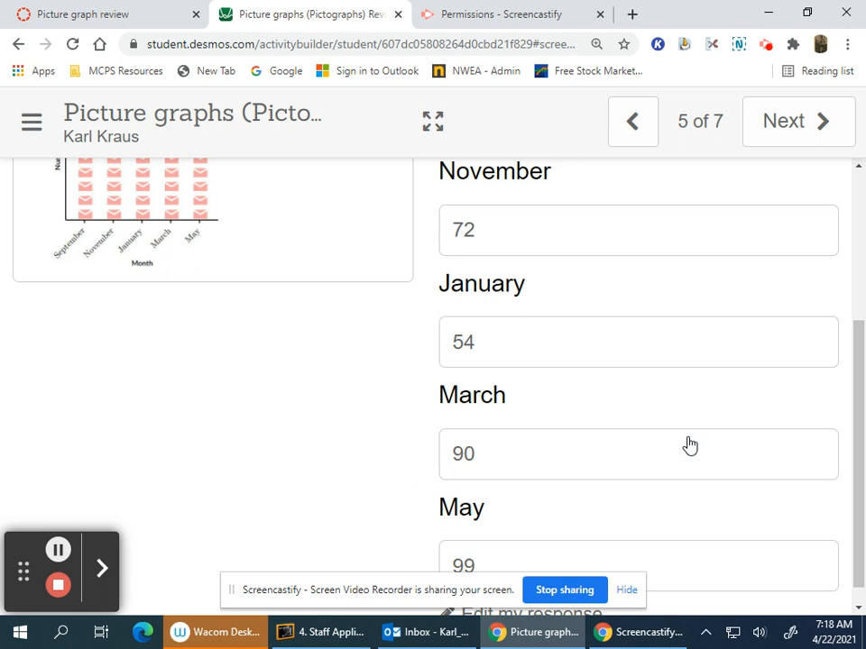
{"action": "left_click", "coordinate": [797, 121]}
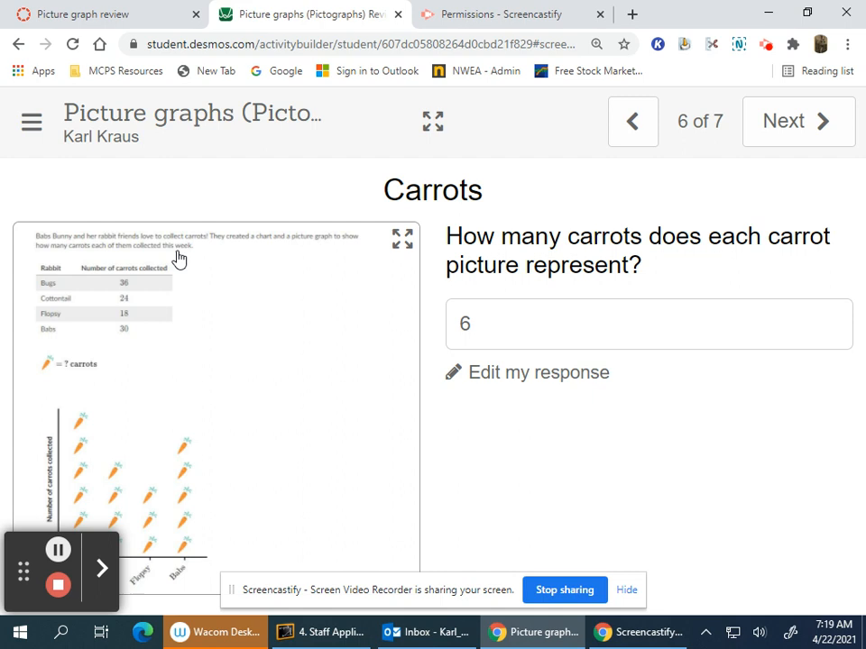
{"action": "mouse_move", "coordinate": [170, 267]}
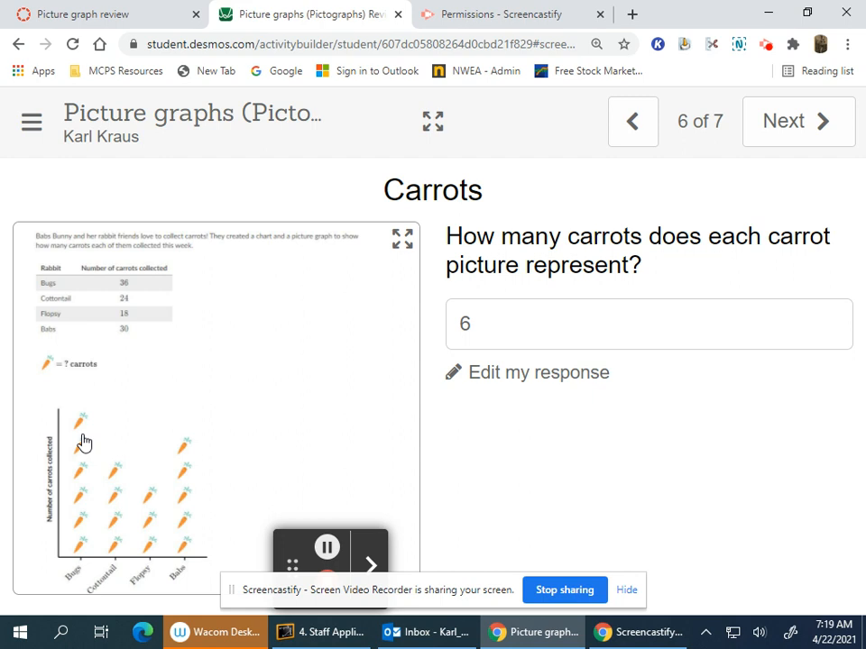
{"action": "mouse_move", "coordinate": [135, 531]}
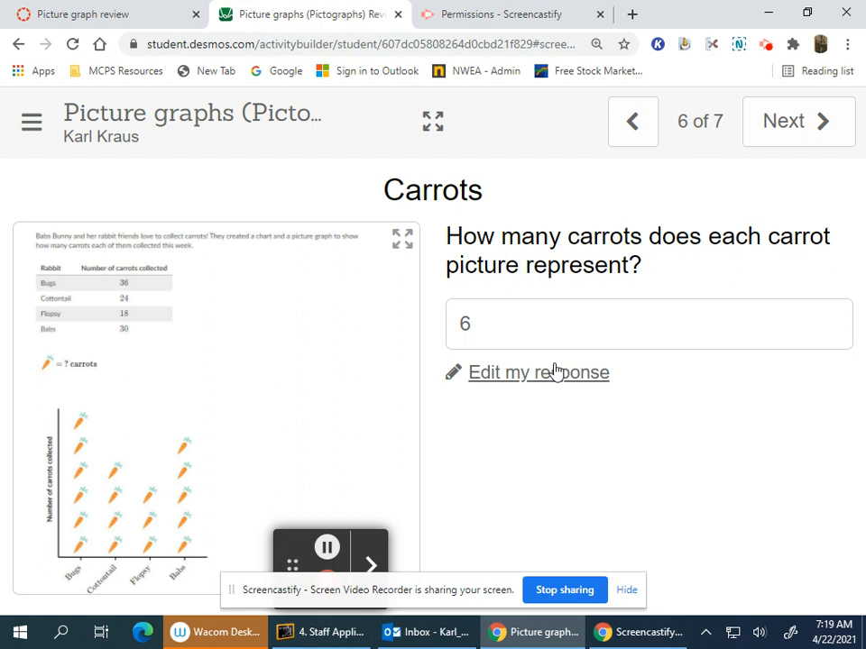
Review the carrot answer of 6 per picture, then advance to the final slide, Pigs 2.
{"action": "left_click", "coordinate": [797, 120]}
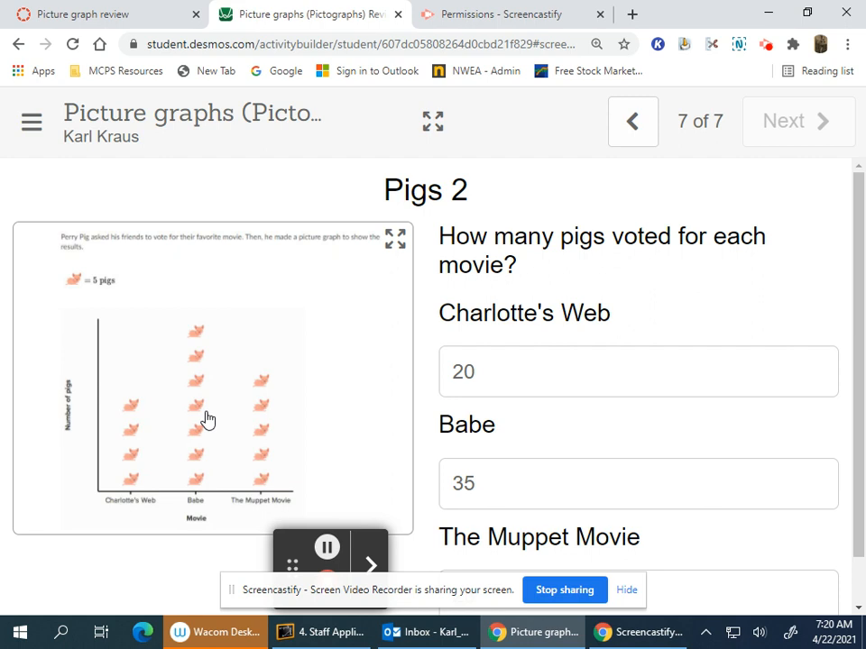
{"action": "mouse_move", "coordinate": [270, 443]}
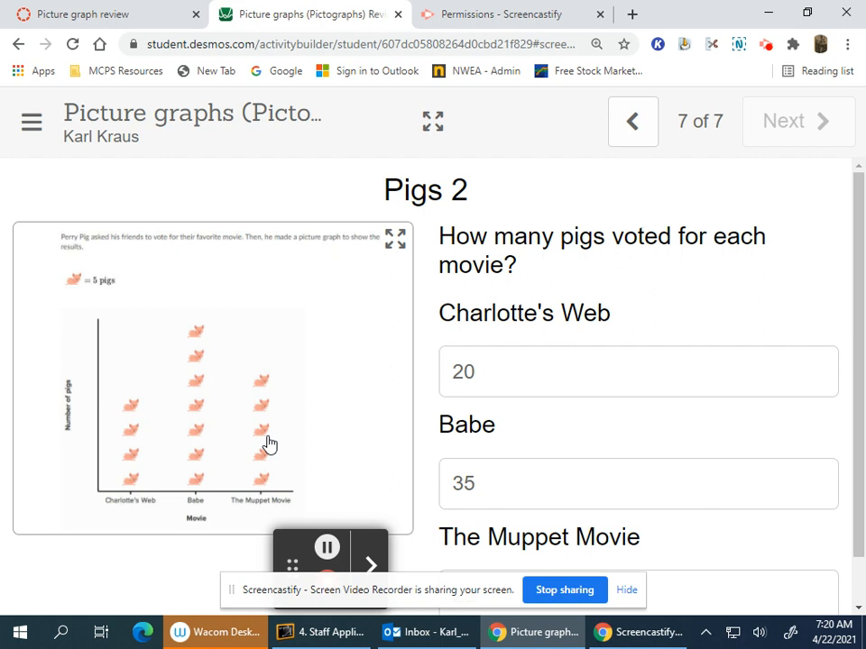